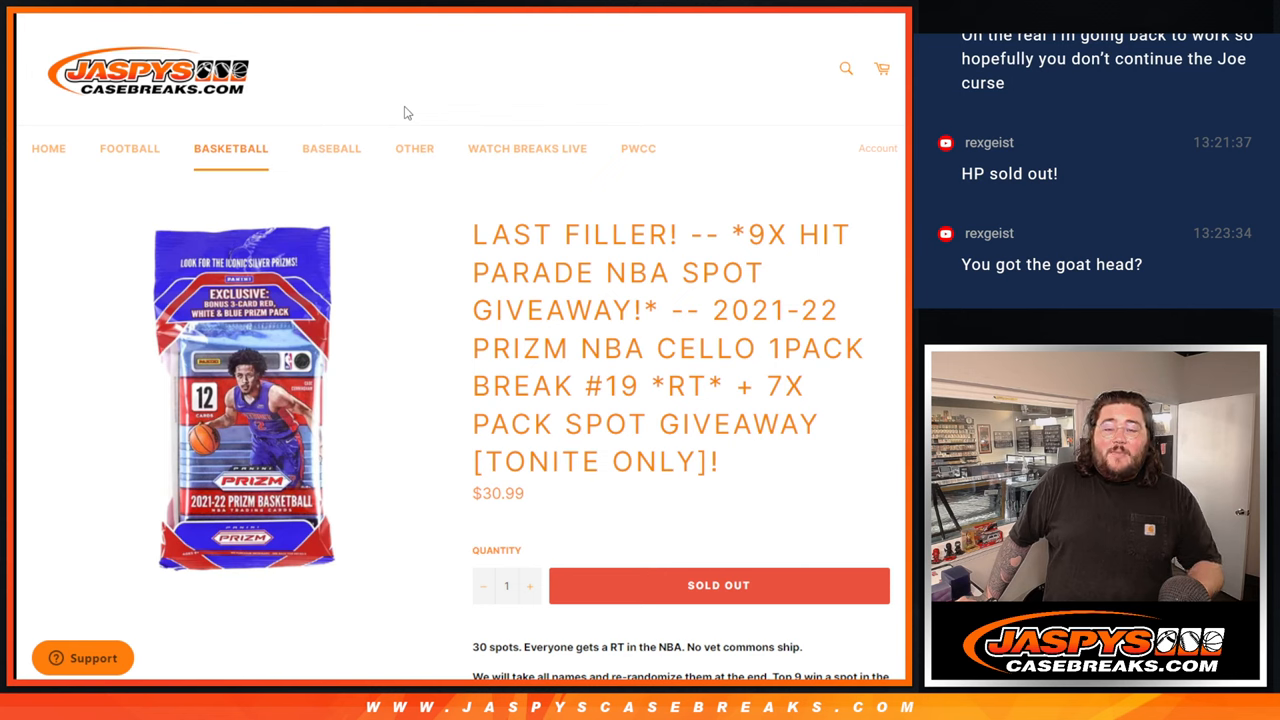
Leave the Prizm NBA break page and reach RANDOM.ORG's List Randomizer with an empty list.
drag(768, 386, 718, 460)
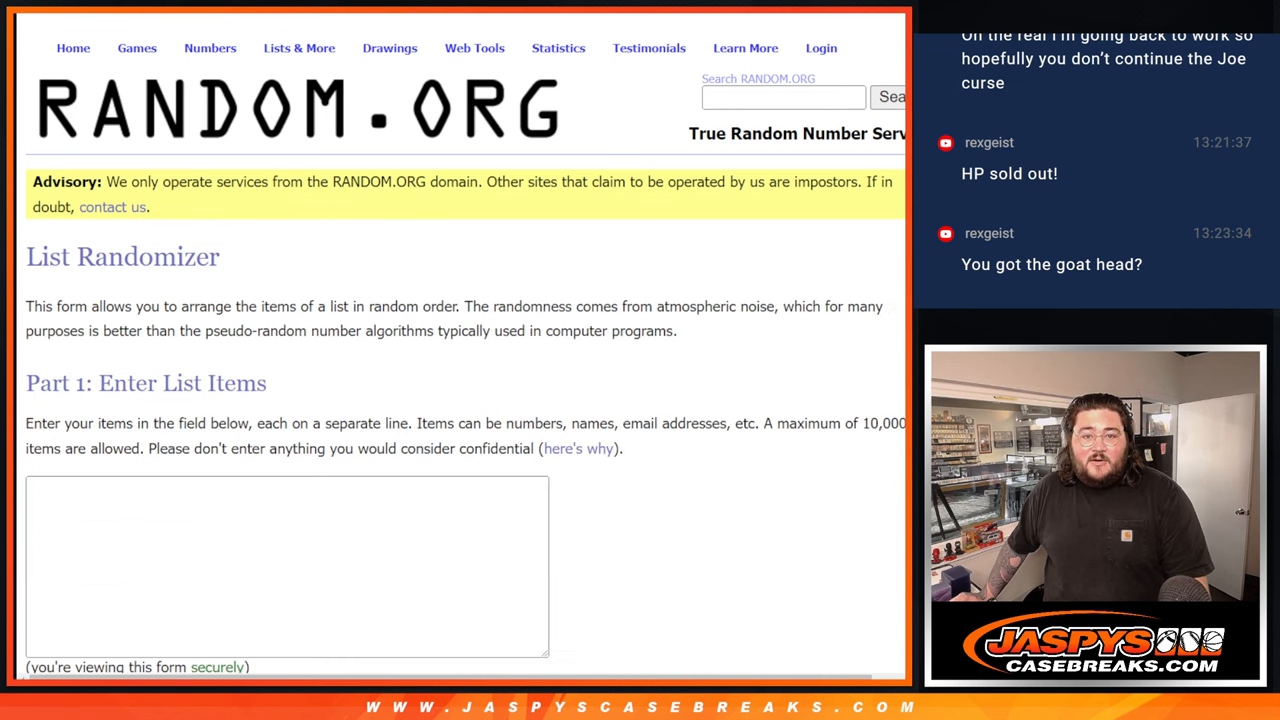
text(Eugene Lee)
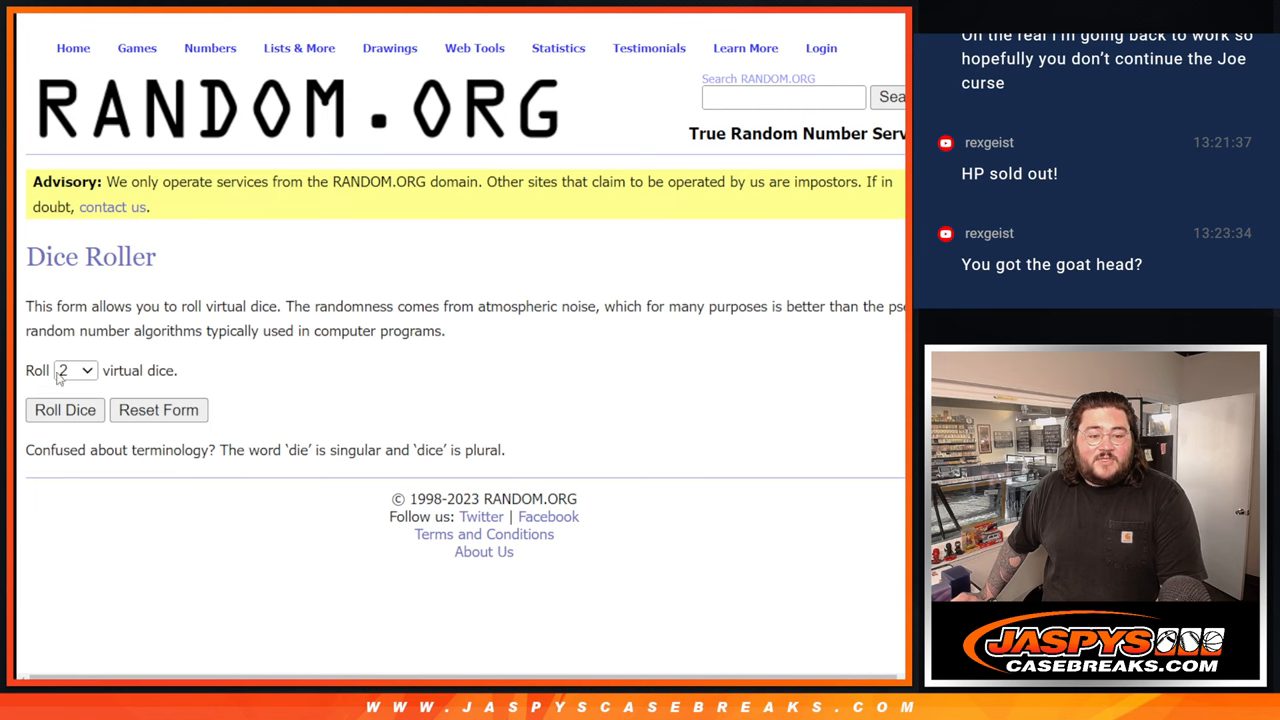
click(64, 410)
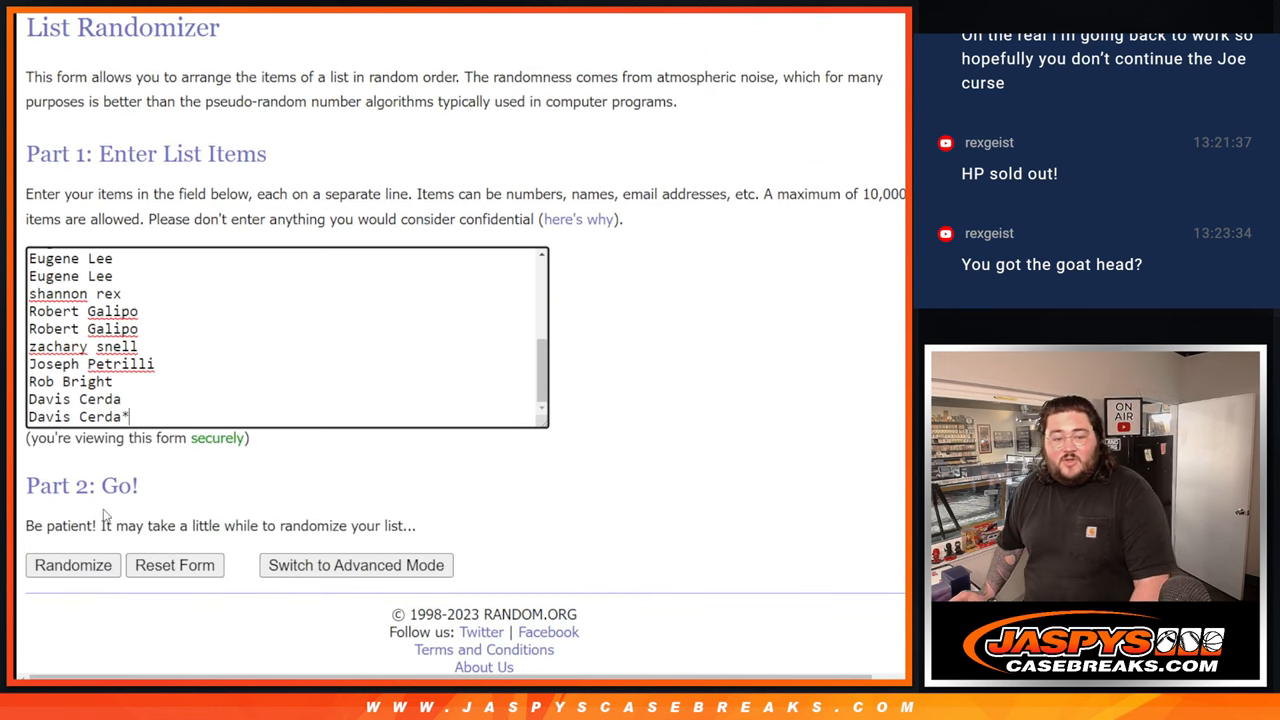
click(72, 564)
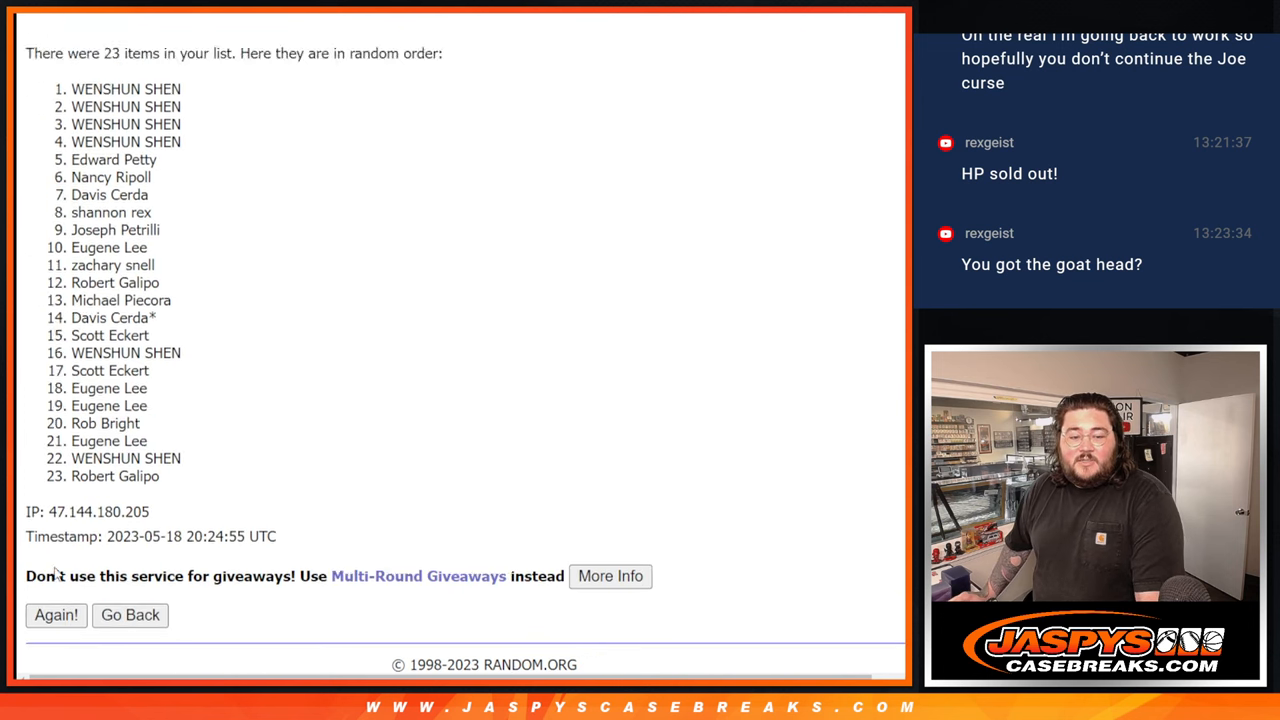
click(56, 616)
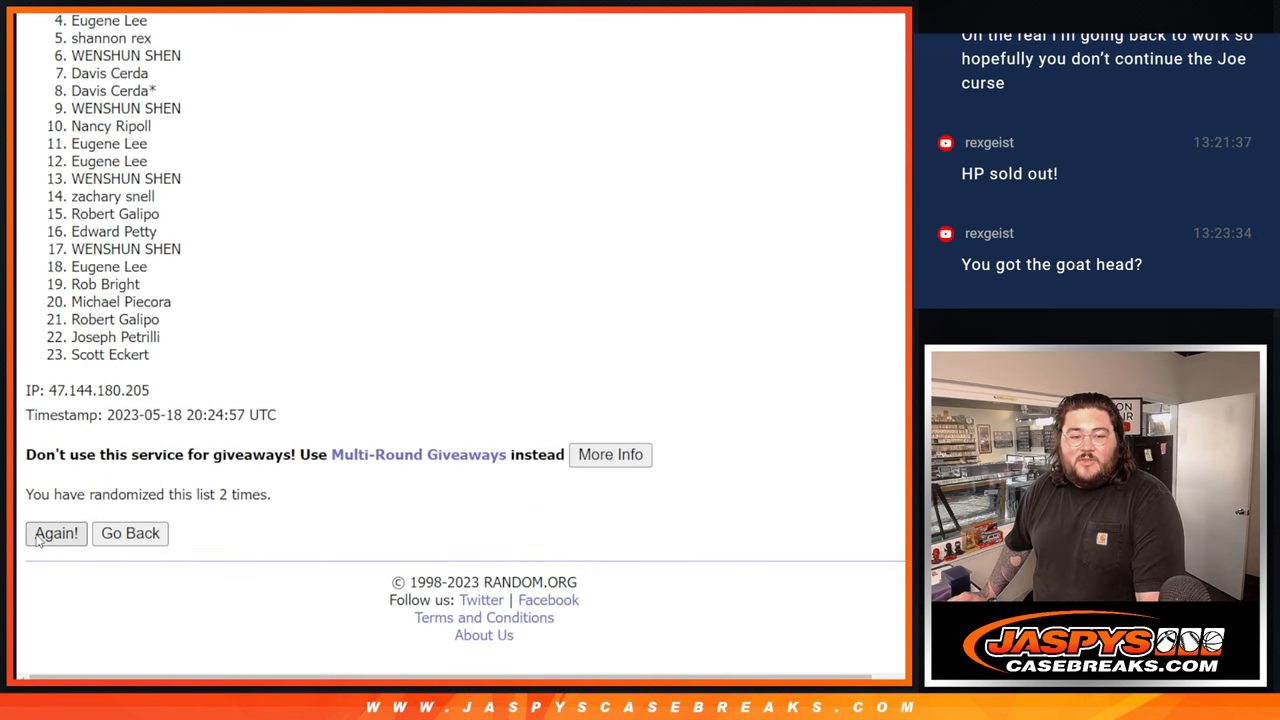
click(56, 532)
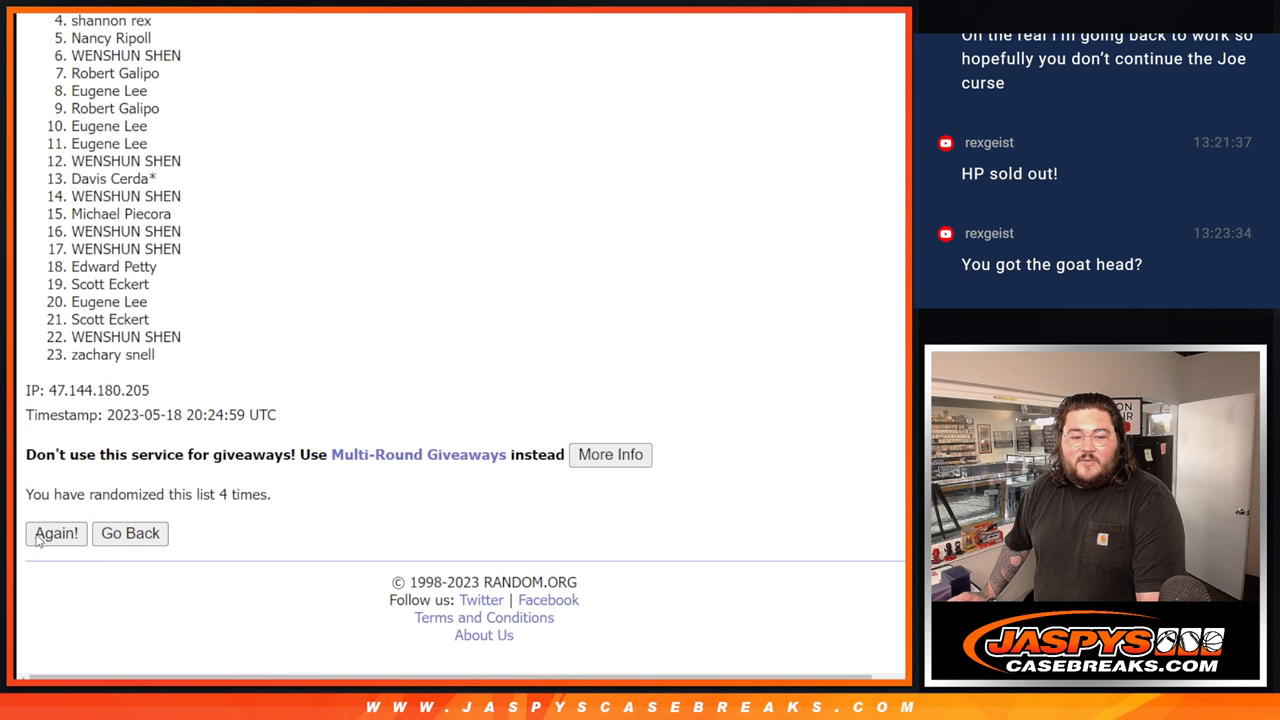
click(56, 532)
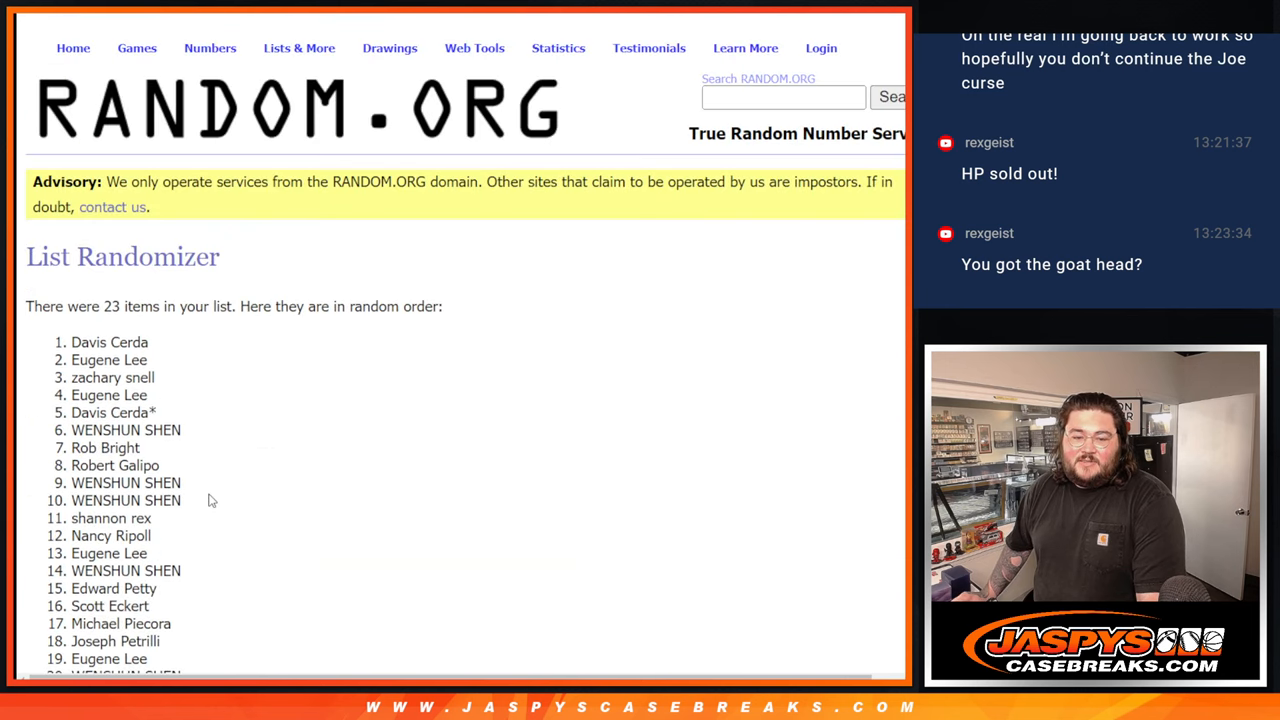
scroll(down, 3)
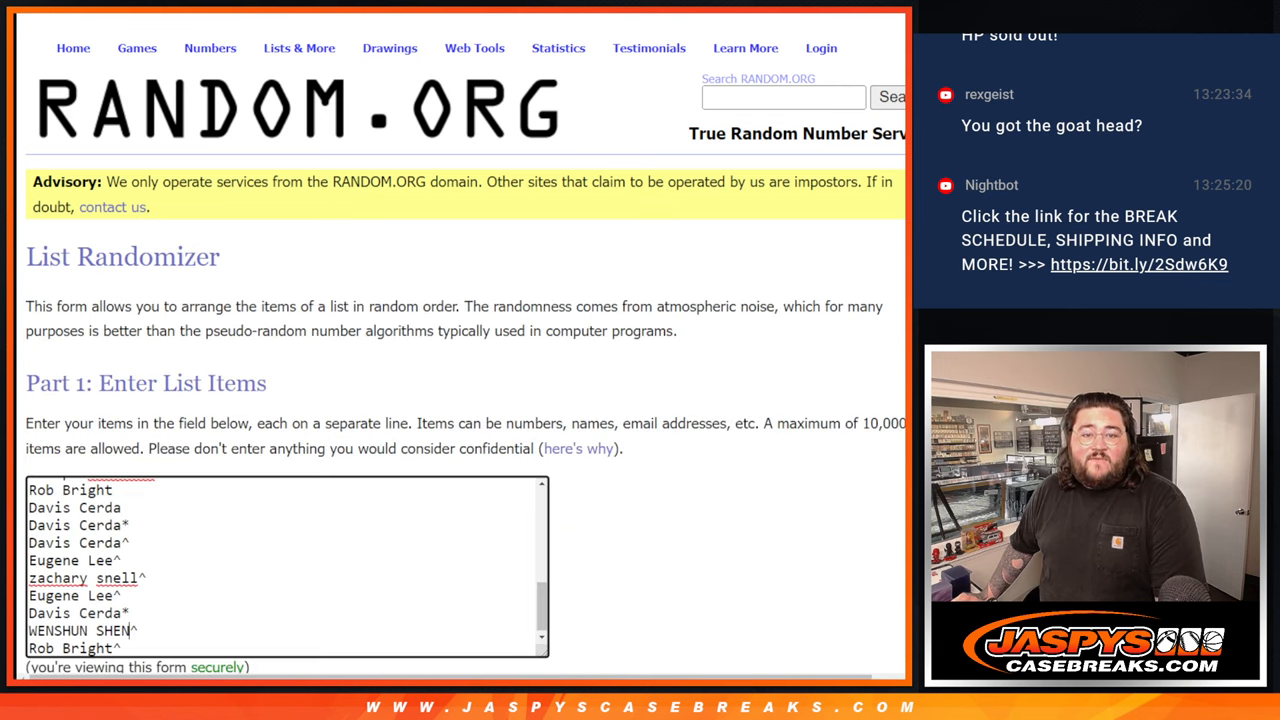
Shuffle the 30 buyer names twice and return to the form for a new list.
scroll(down, 3)
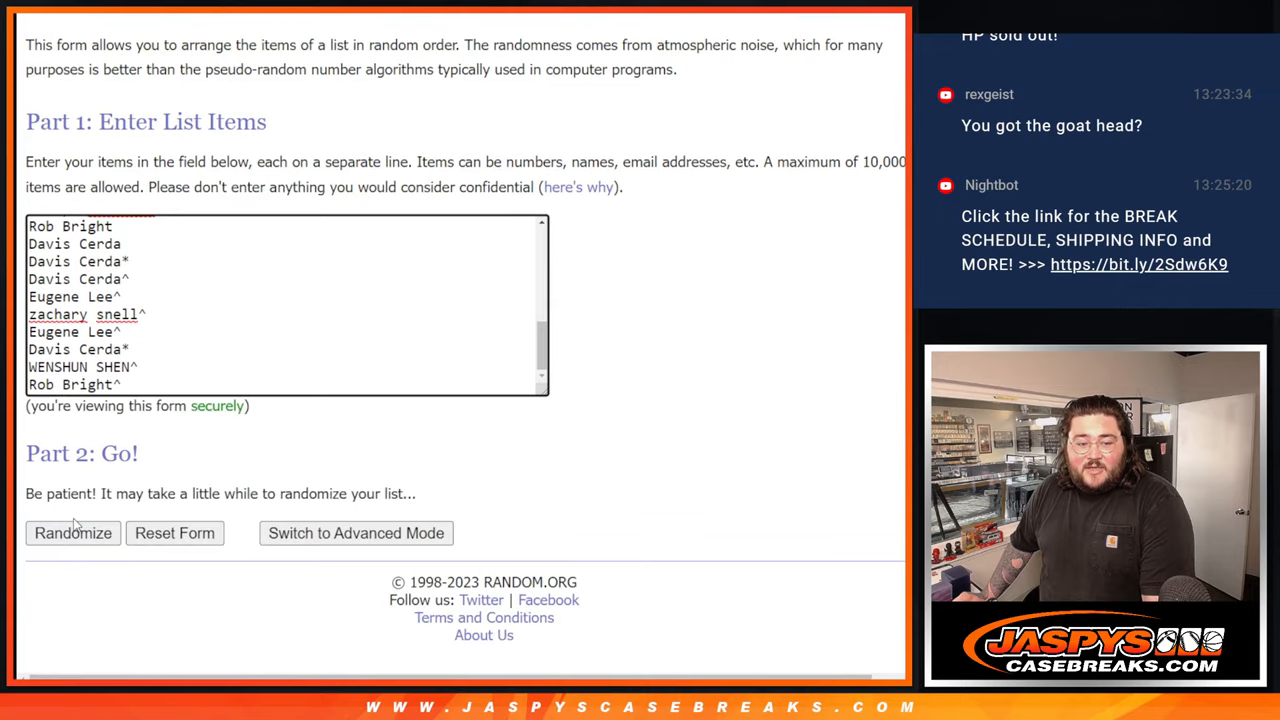
click(72, 532)
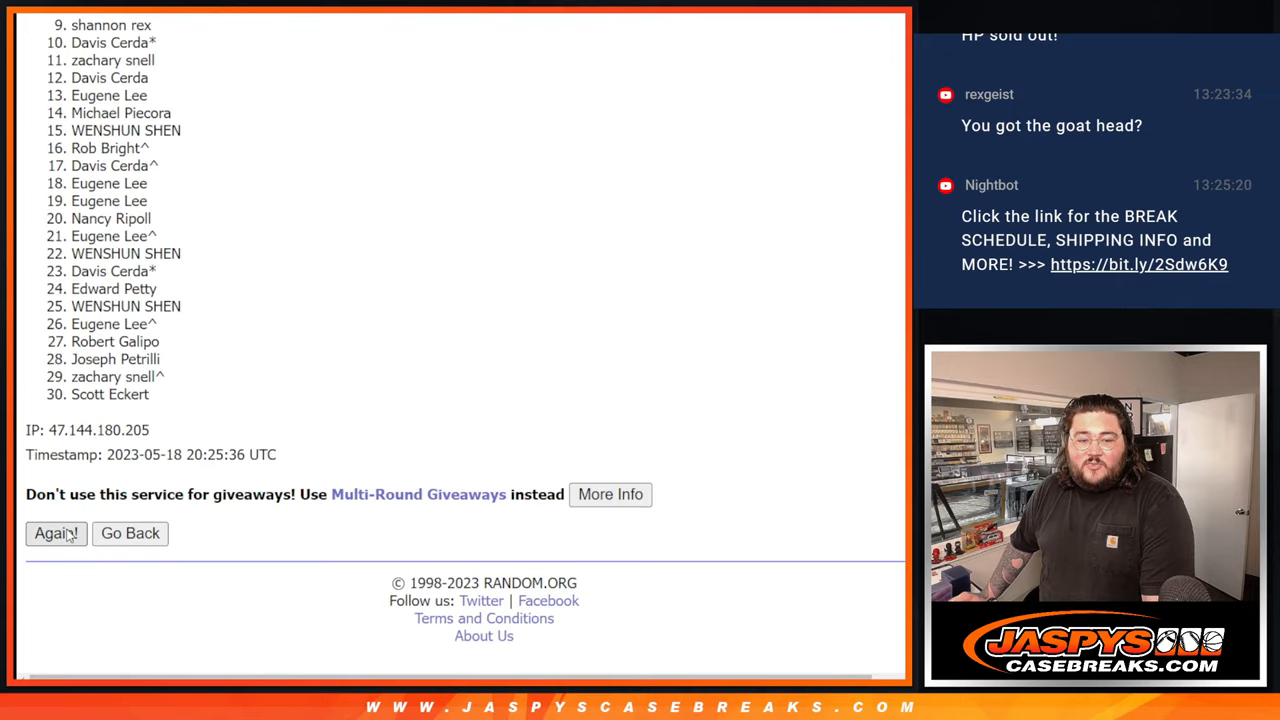
click(56, 532)
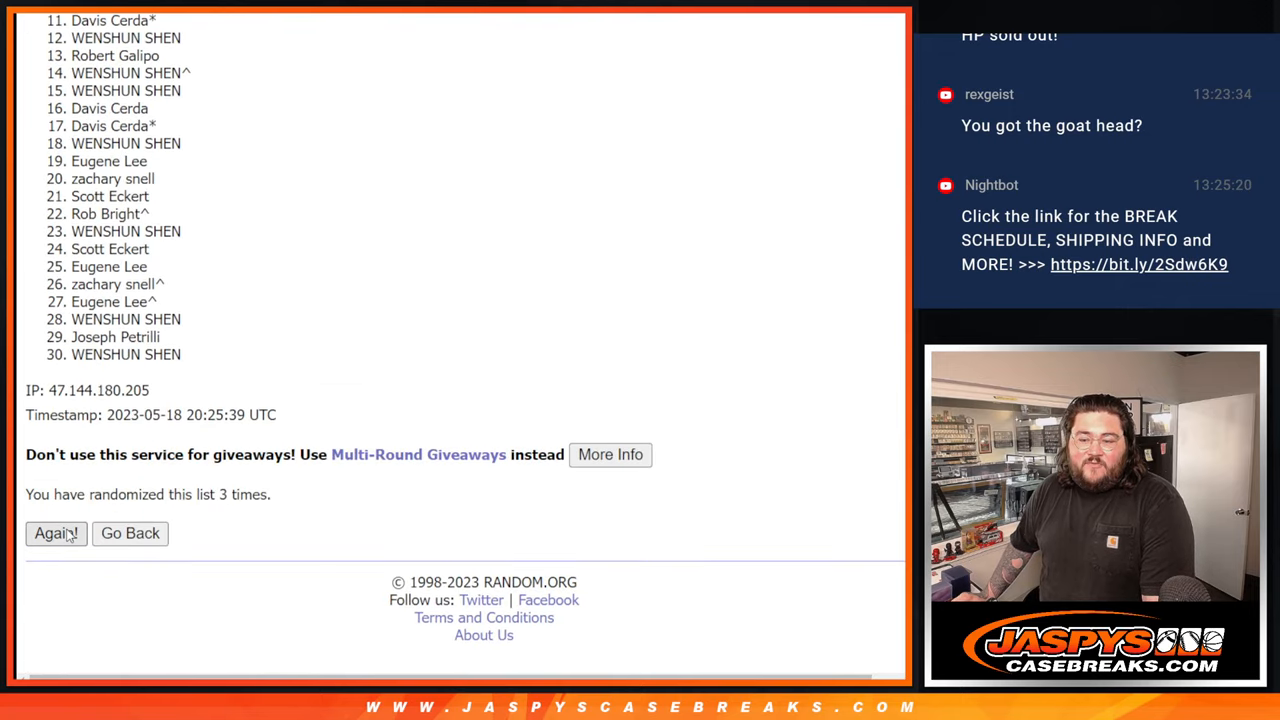
click(56, 532)
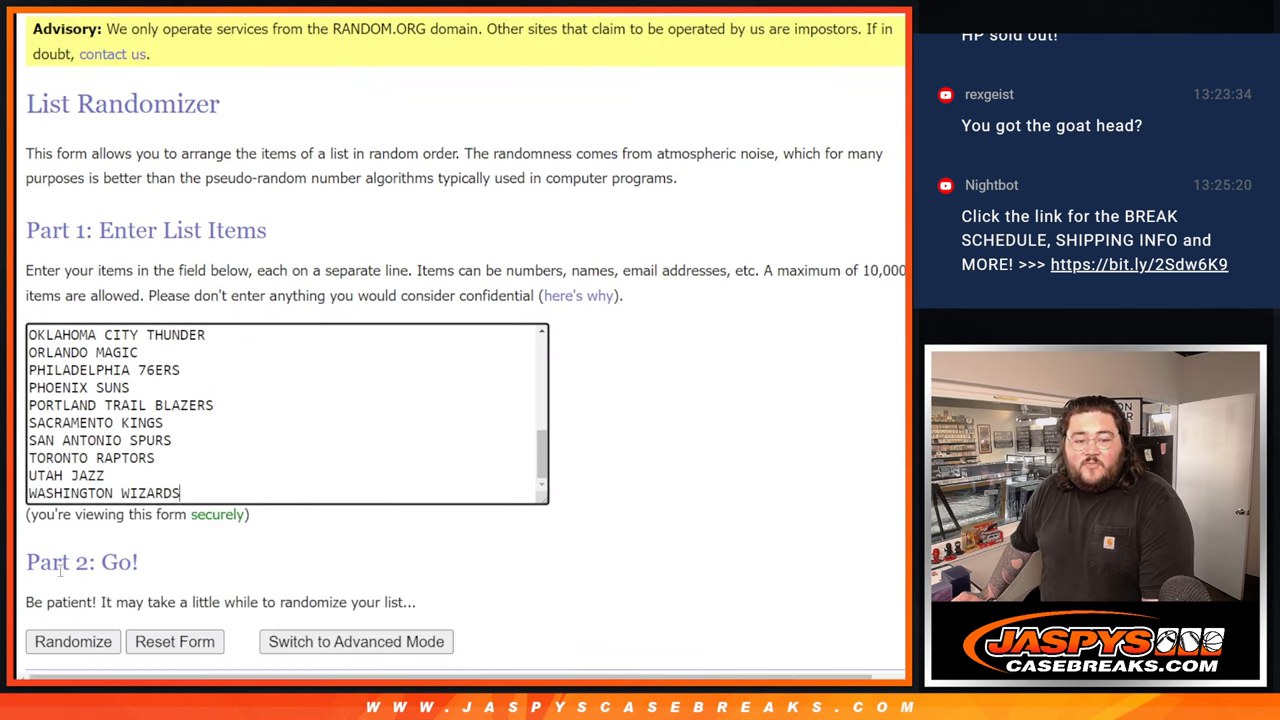
Shuffle the 30 NBA teams three times, ready to paste beside the names.
click(72, 640)
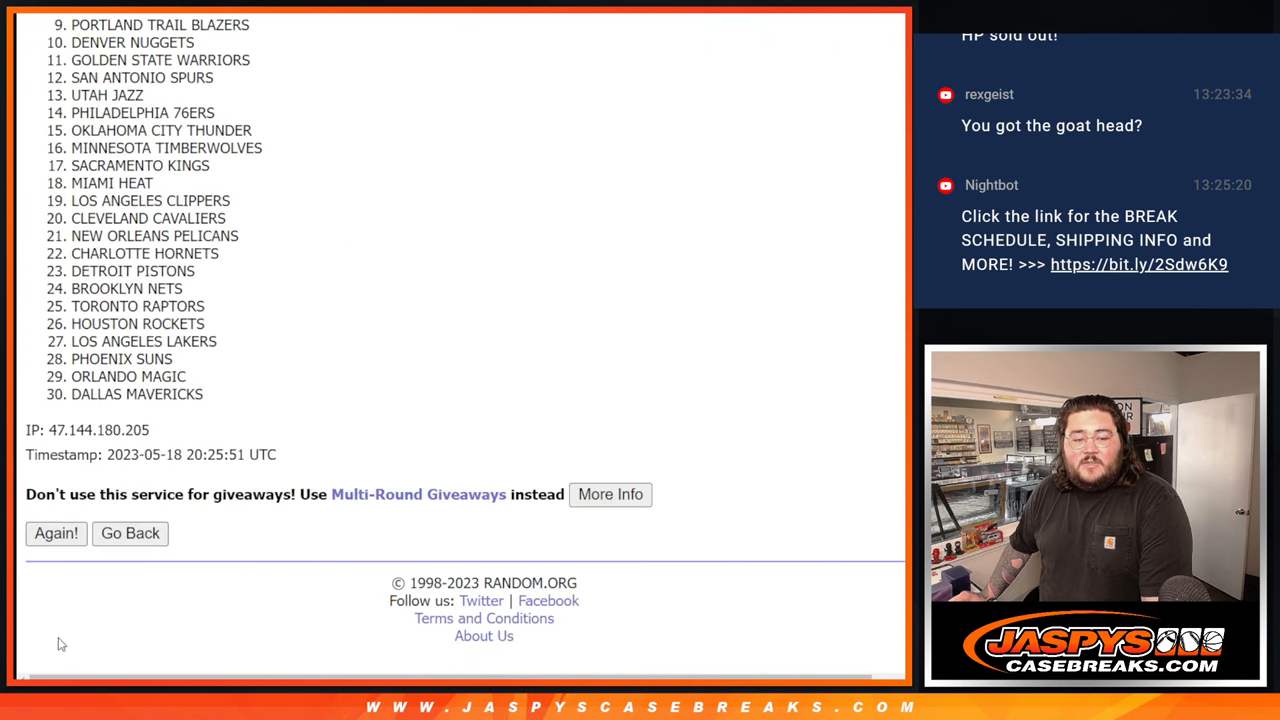
click(56, 532)
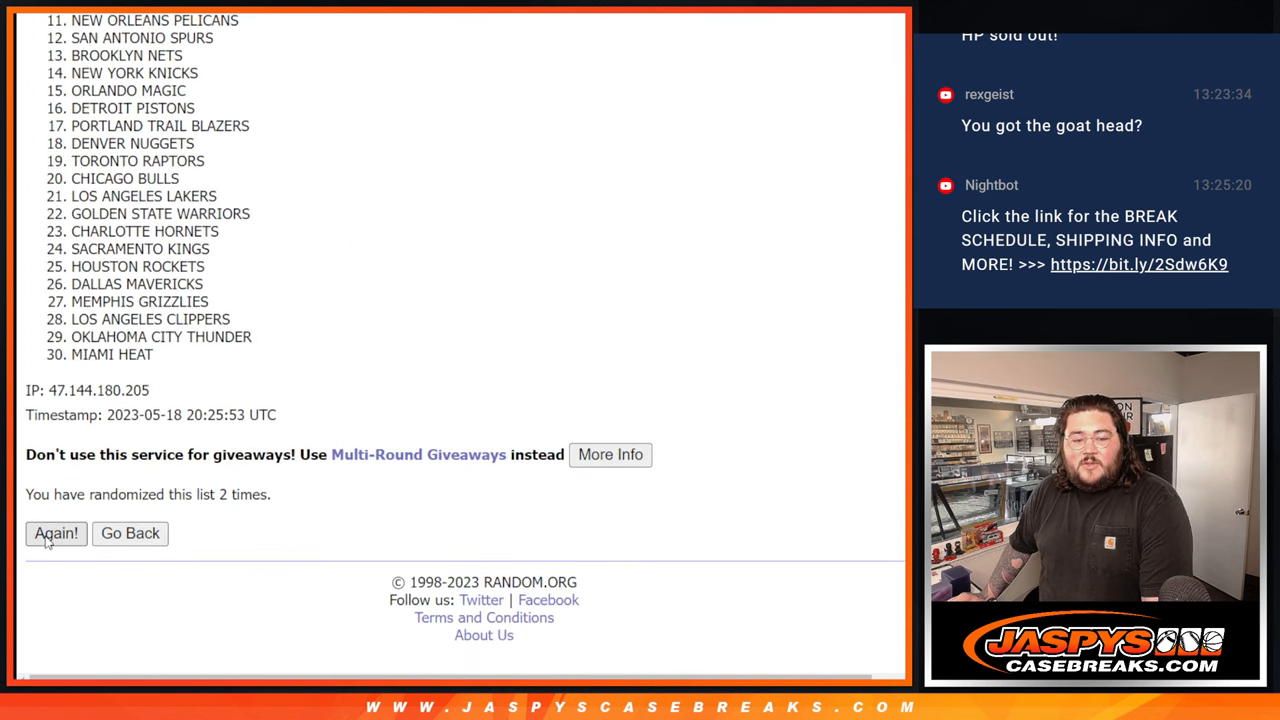
click(56, 532)
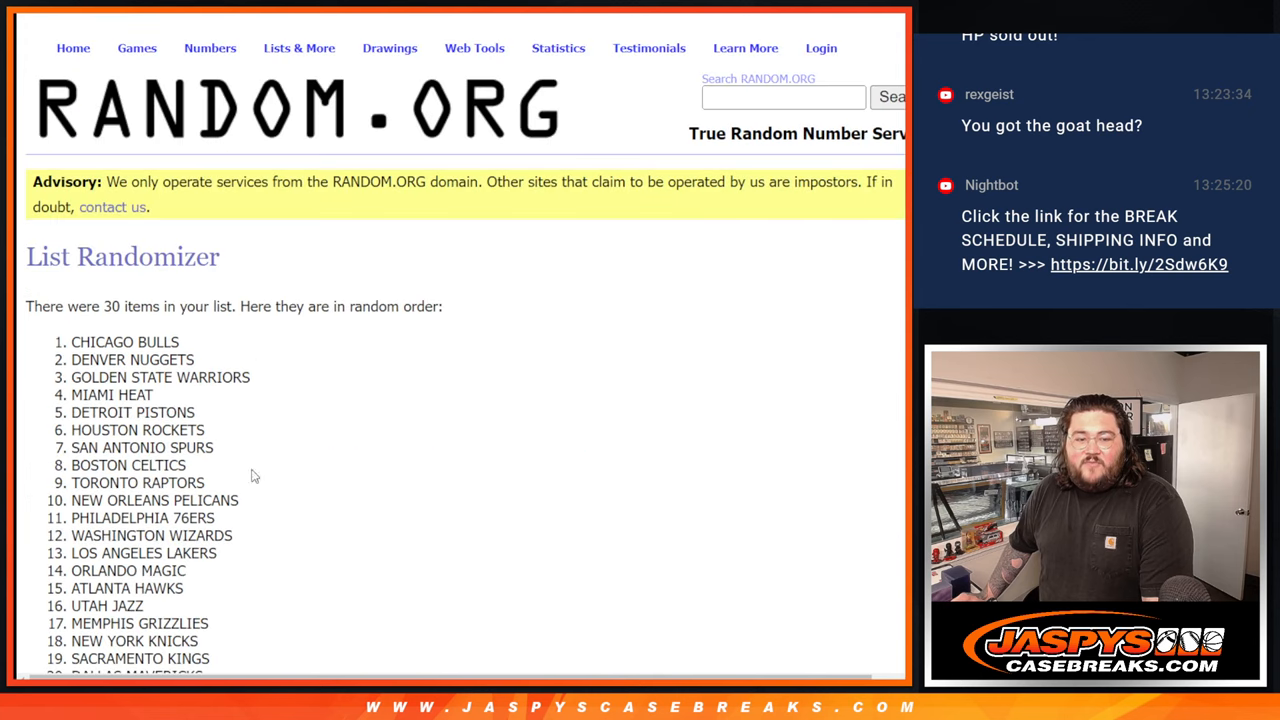
scroll(down, 3)
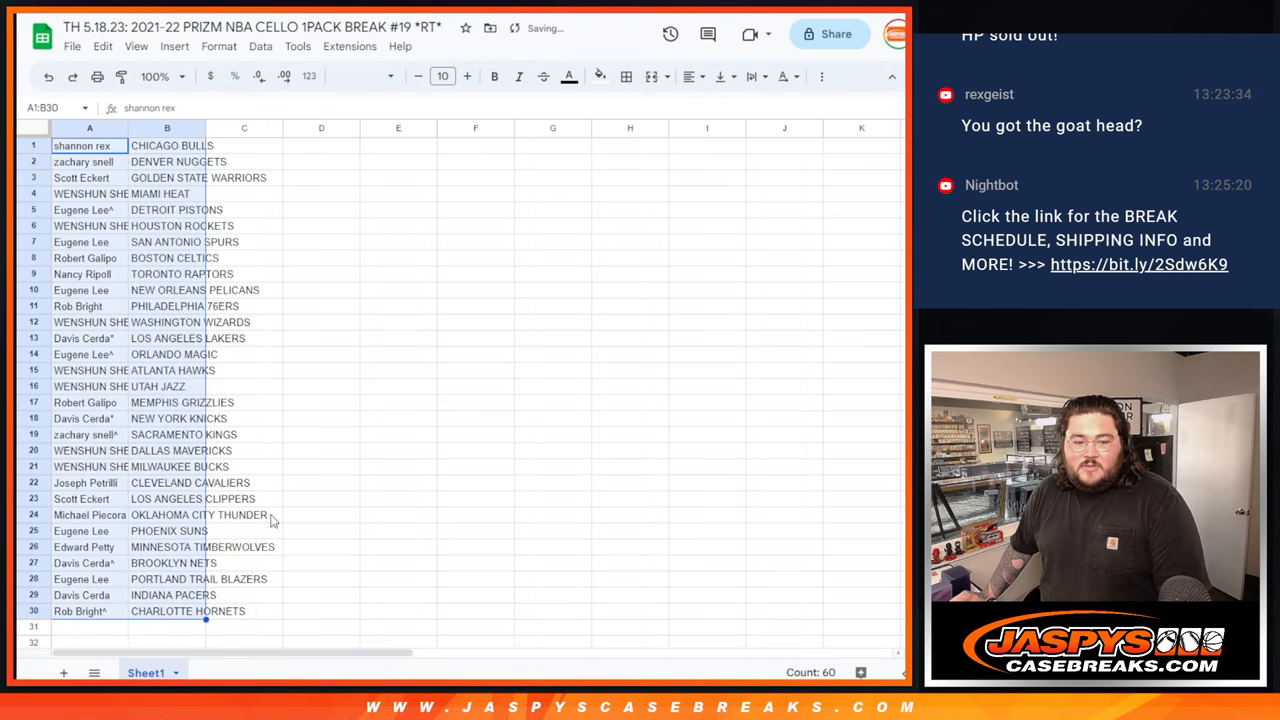
Sort the buyer-team pairs by team A→Z with borders and bring up print settings.
click(626, 76)
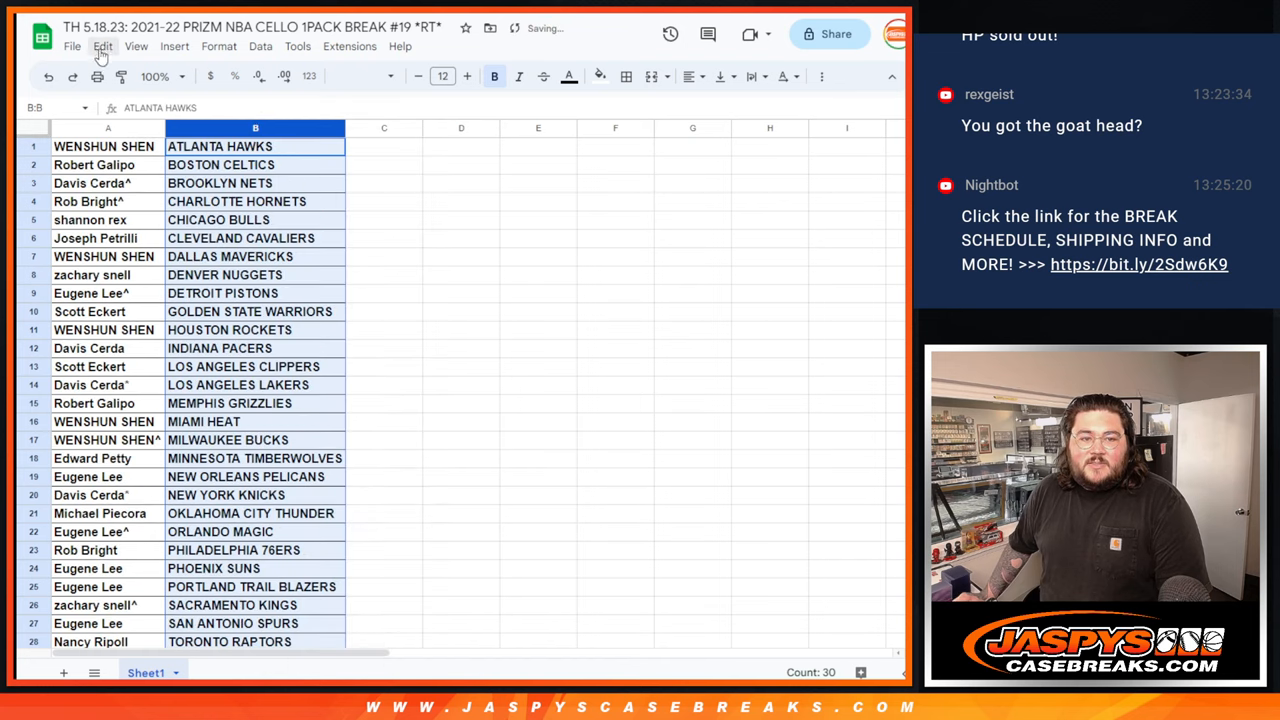
click(96, 76)
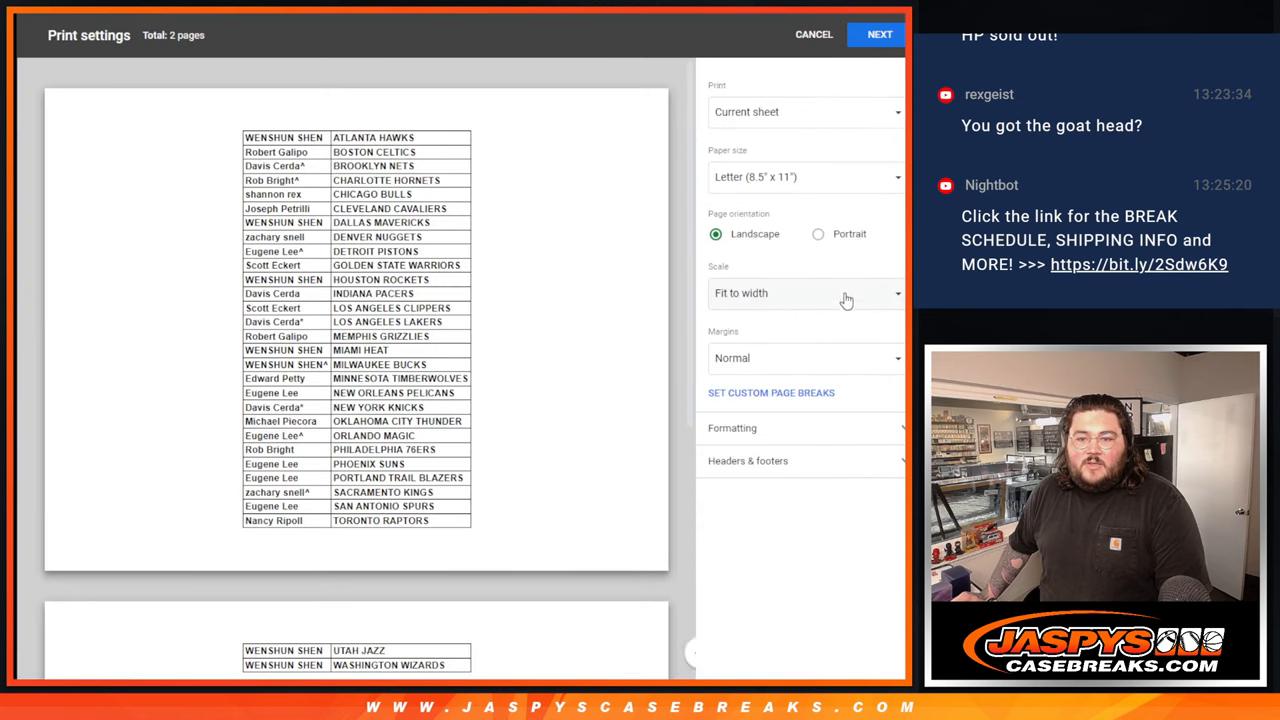
Set the print layout to portrait with the workbook title and continue to printing.
click(818, 232)
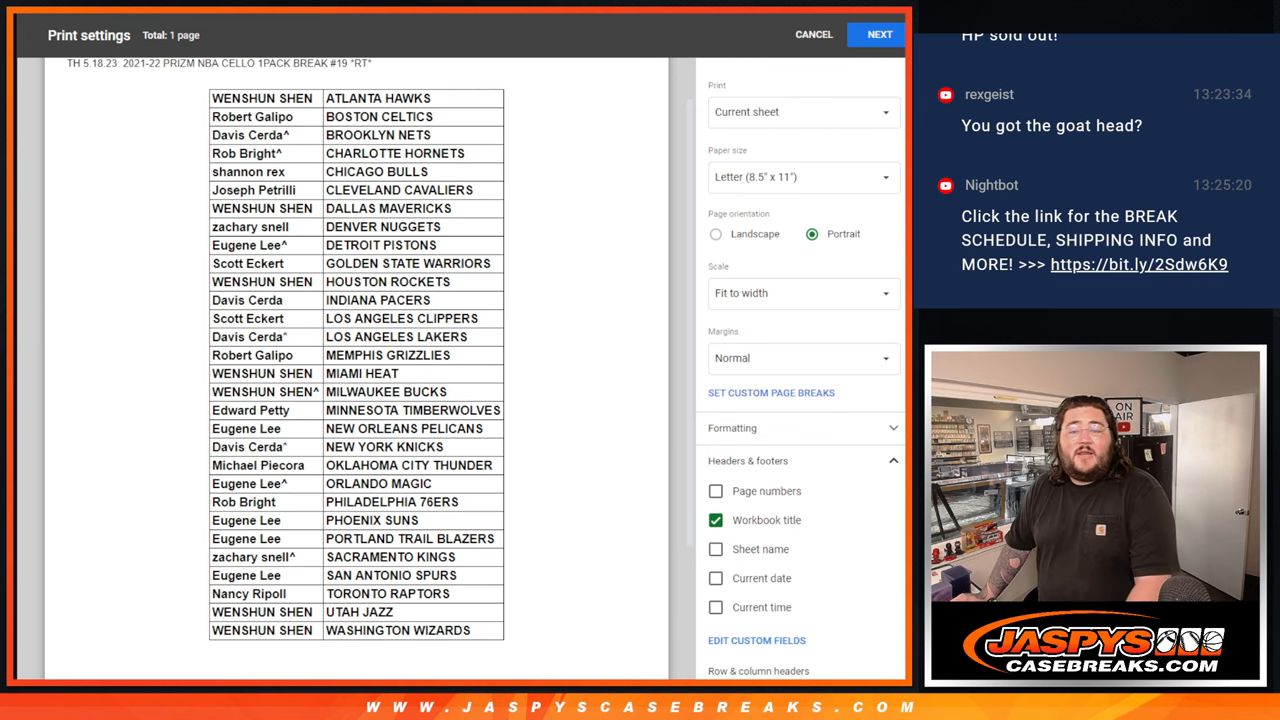
click(878, 34)
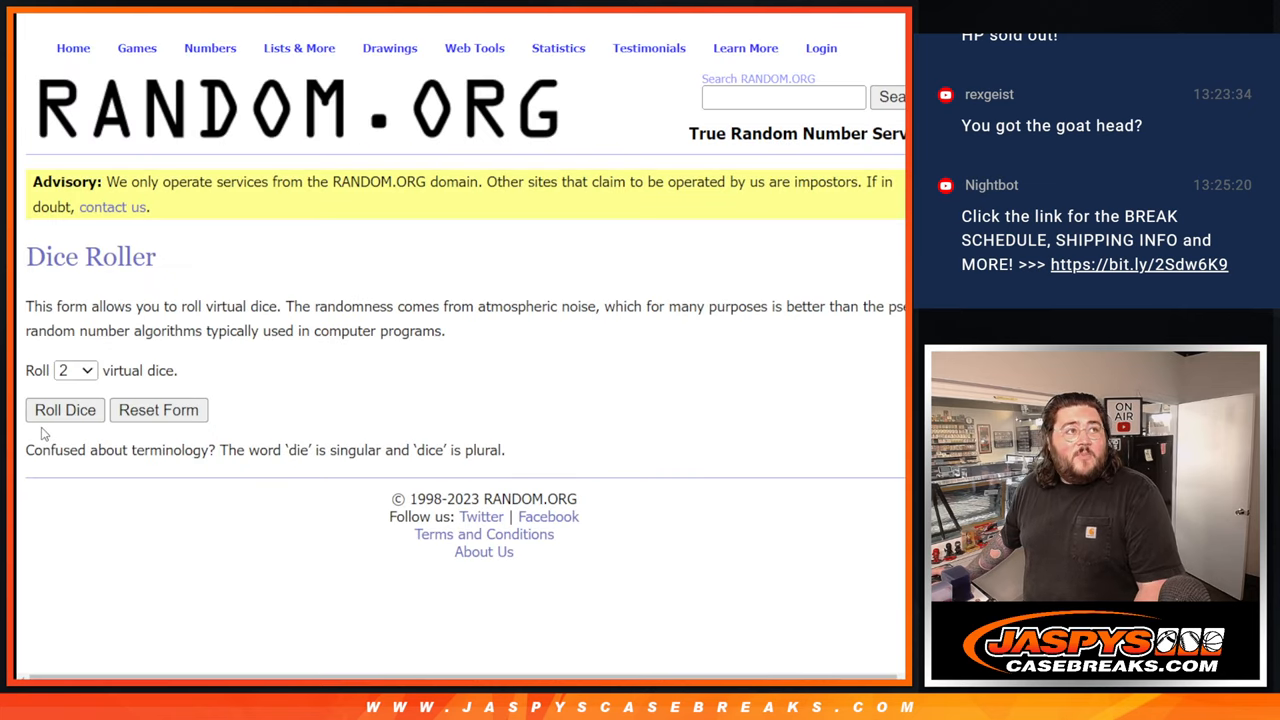
Return to the buyer list and reshuffle it for a third time.
click(64, 410)
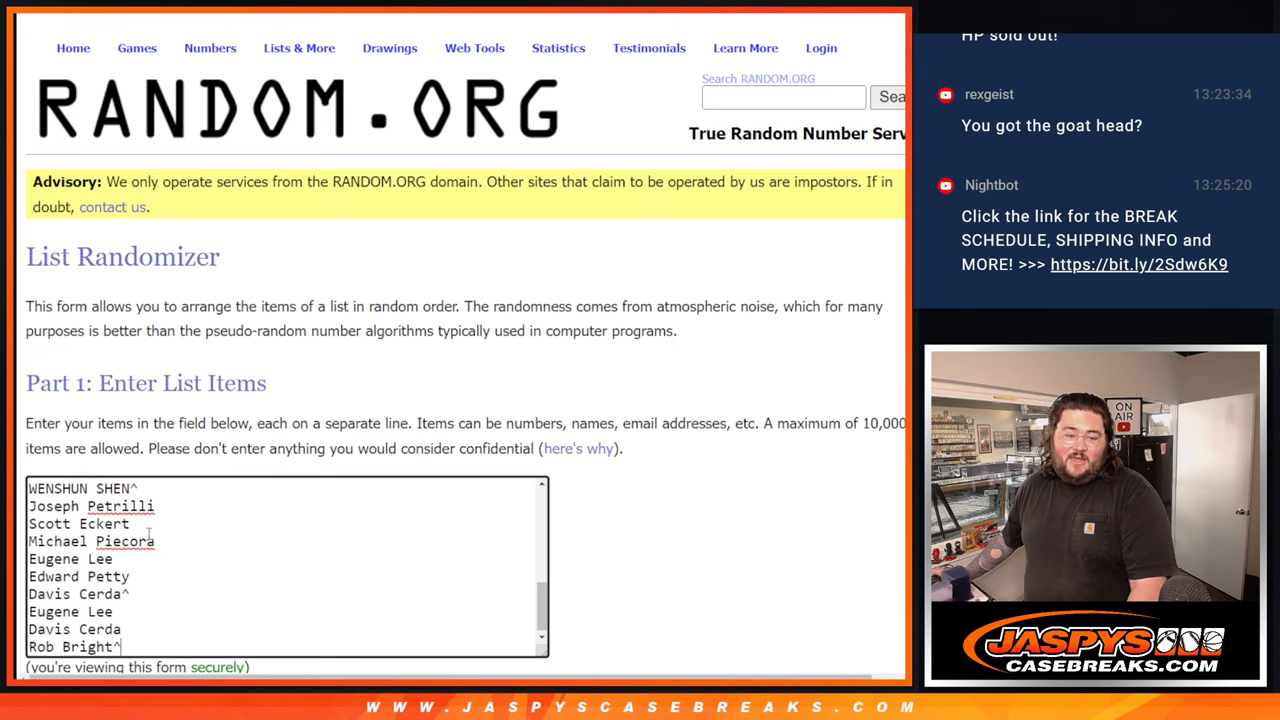
scroll(down, 3)
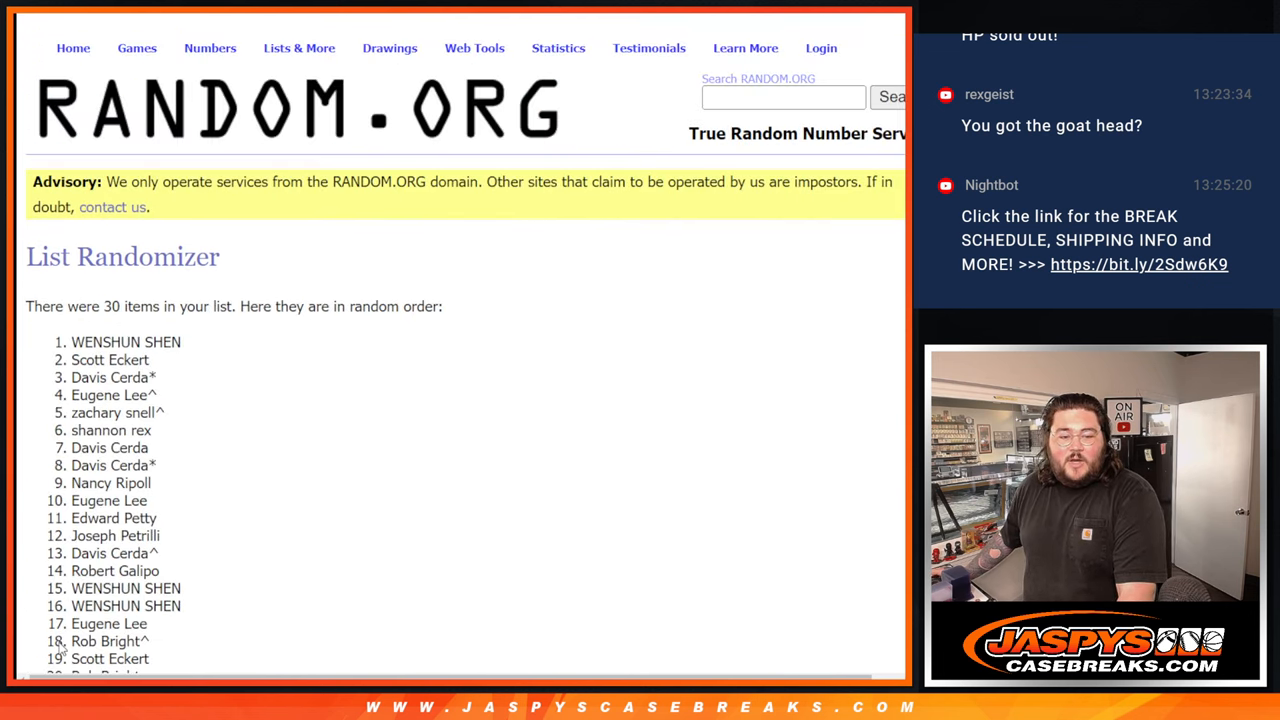
click(56, 532)
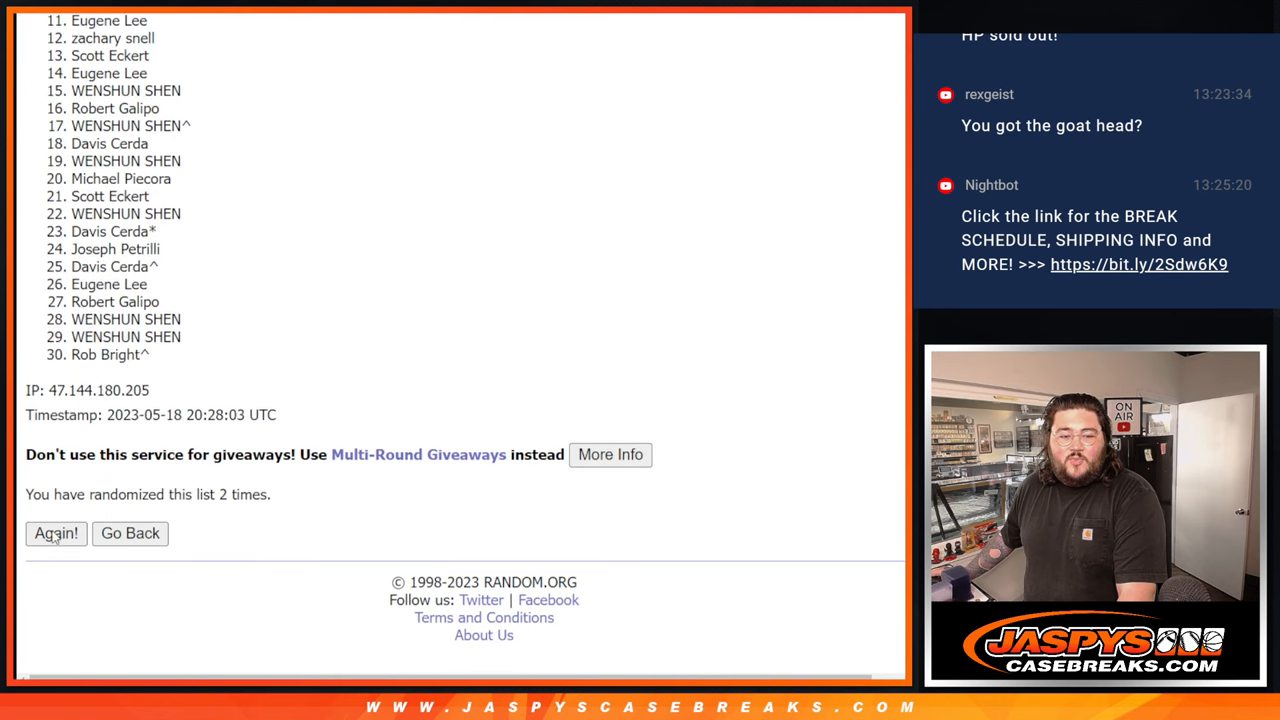
click(56, 532)
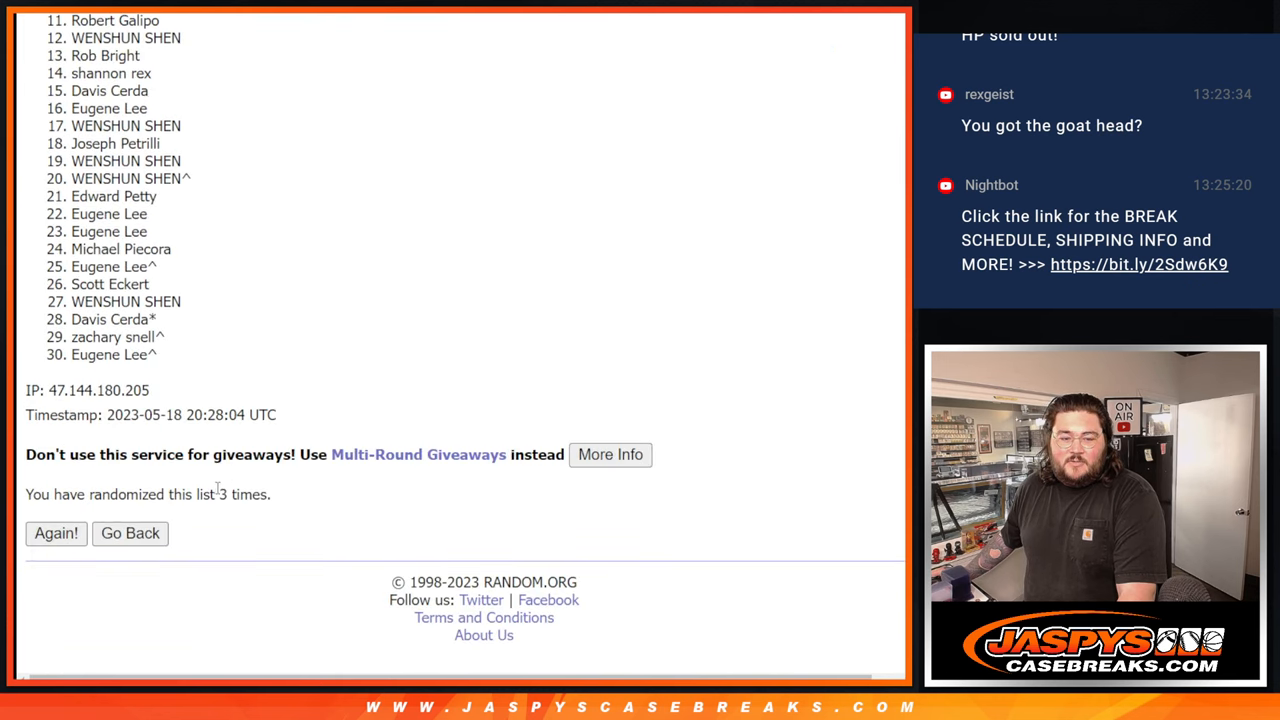
Copy the top nine shuffled names into column D and enter 9 in the cell beside them.
double_click(242, 494)
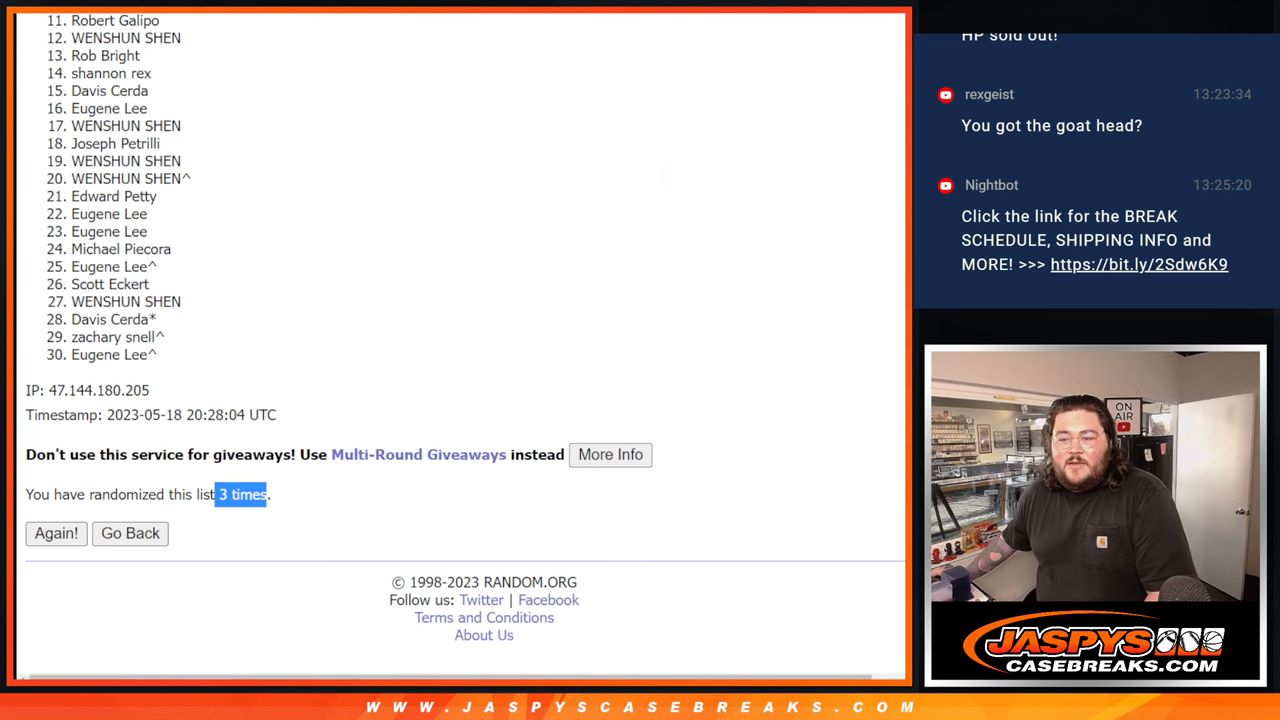
scroll(up, 3)
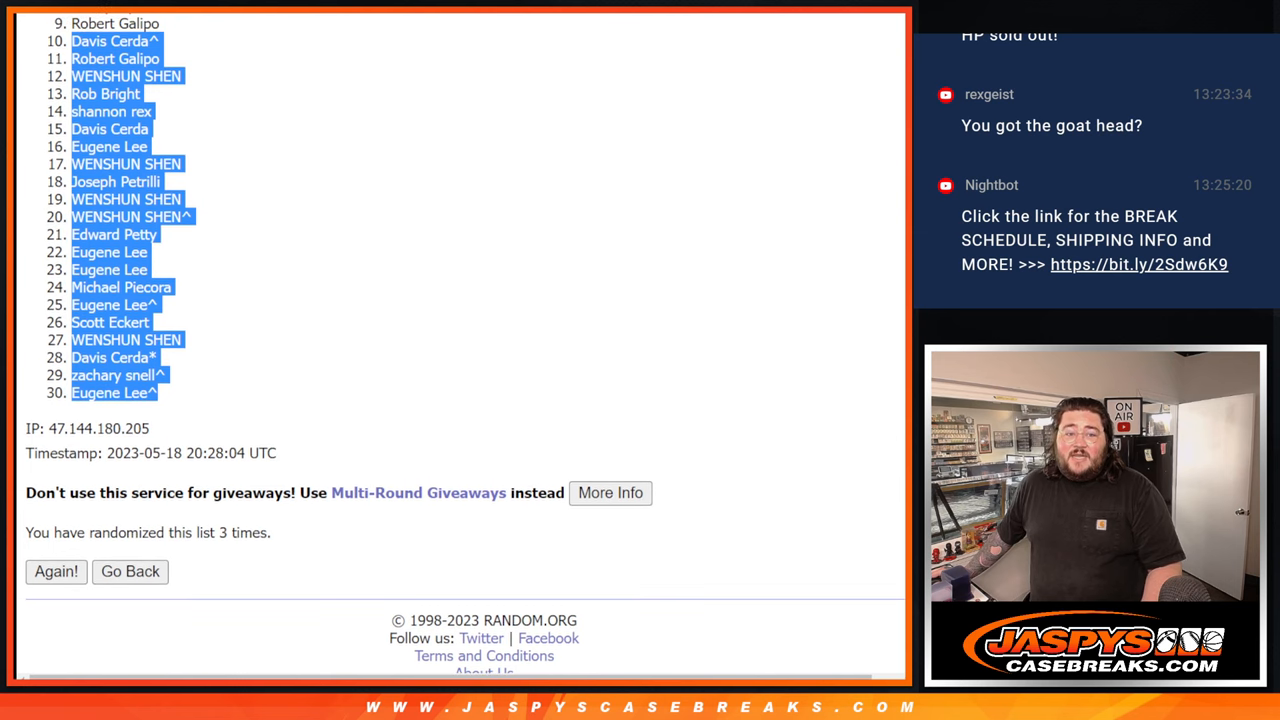
scroll(down, 3)
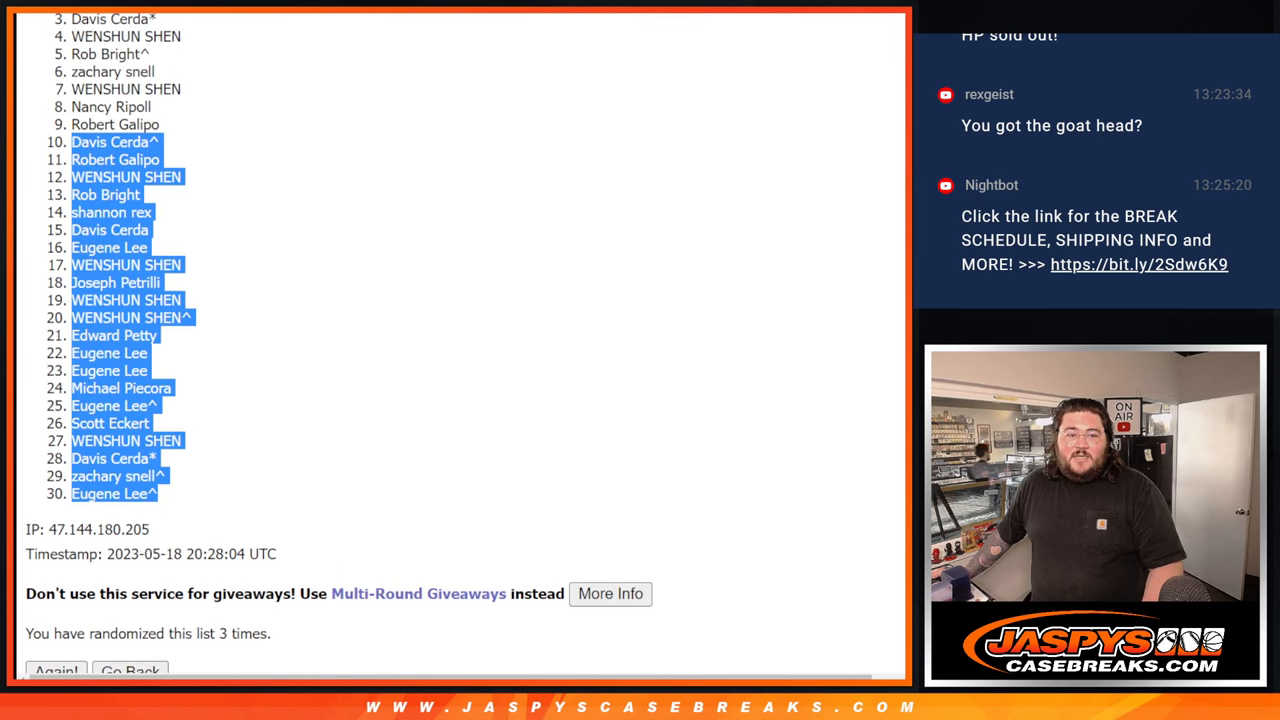
scroll(down, 3)
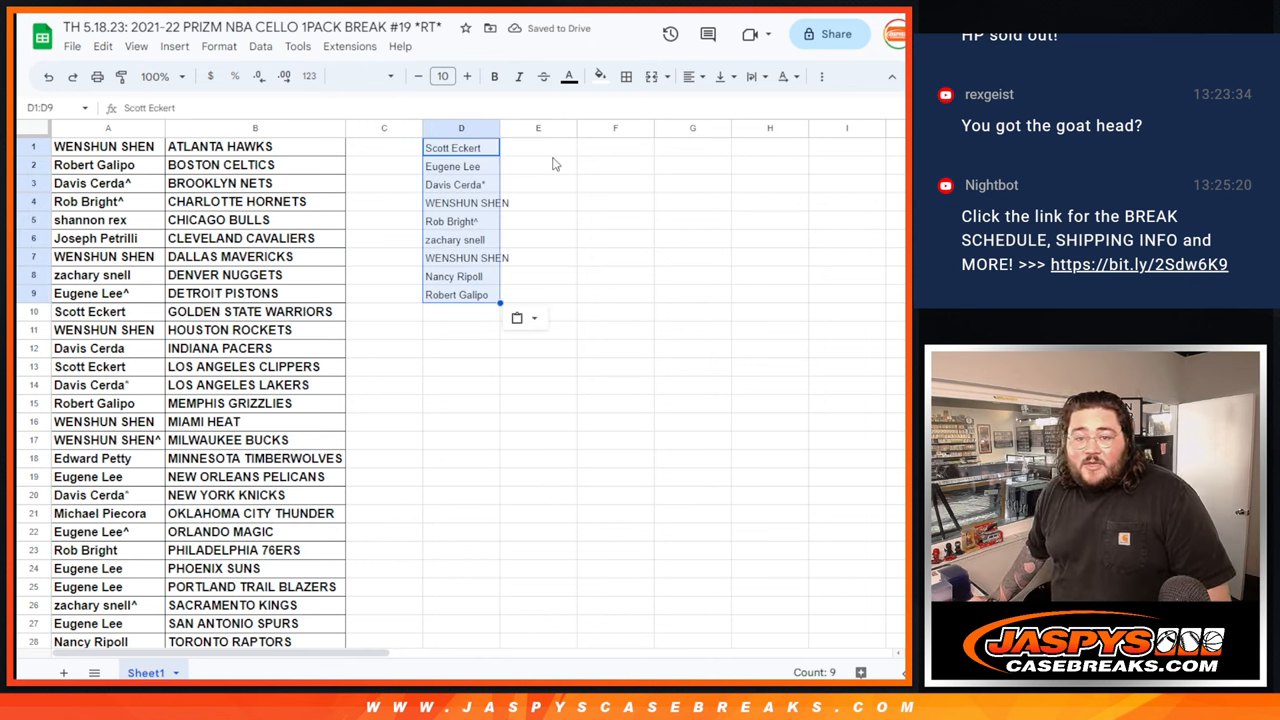
click(538, 148)
text(/przc)
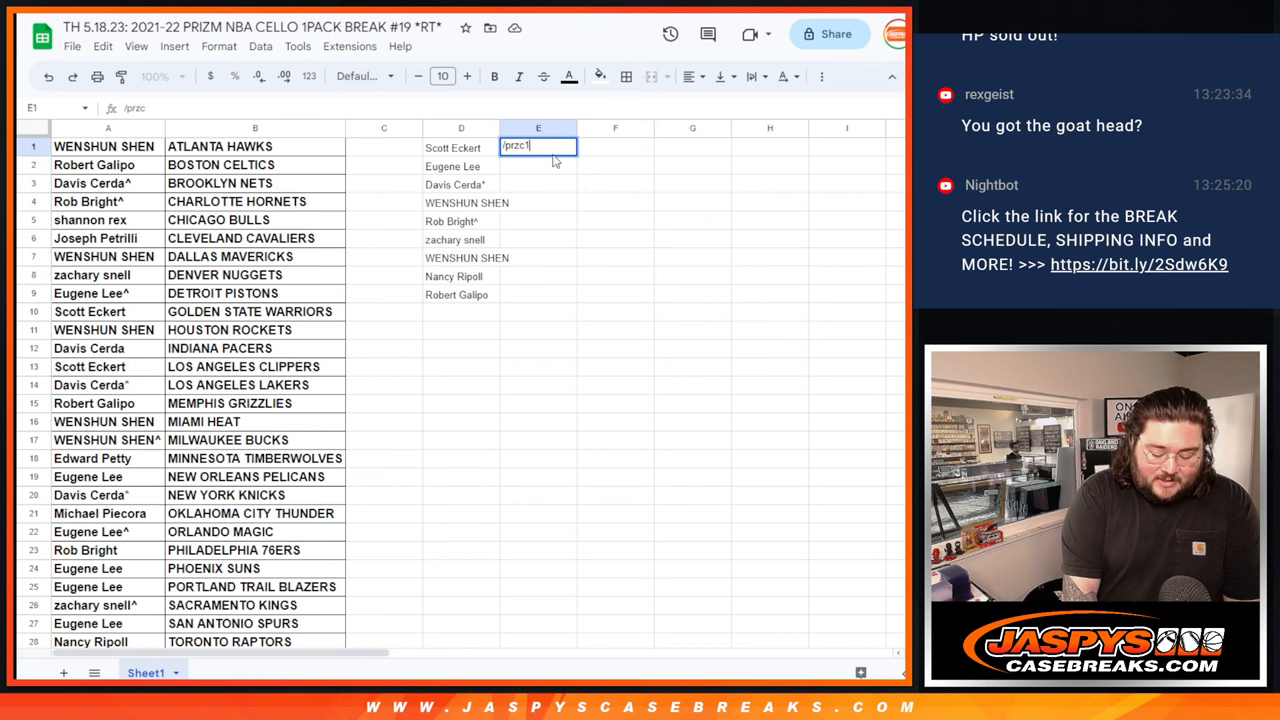
text(9)
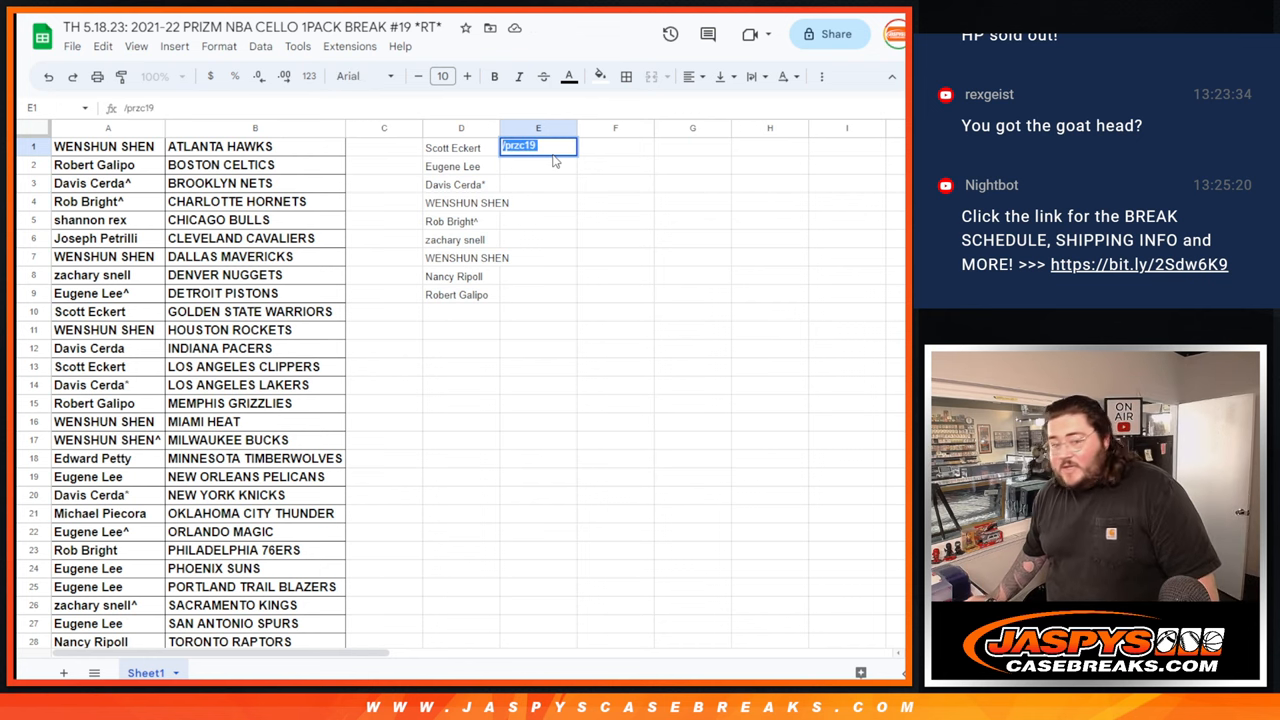